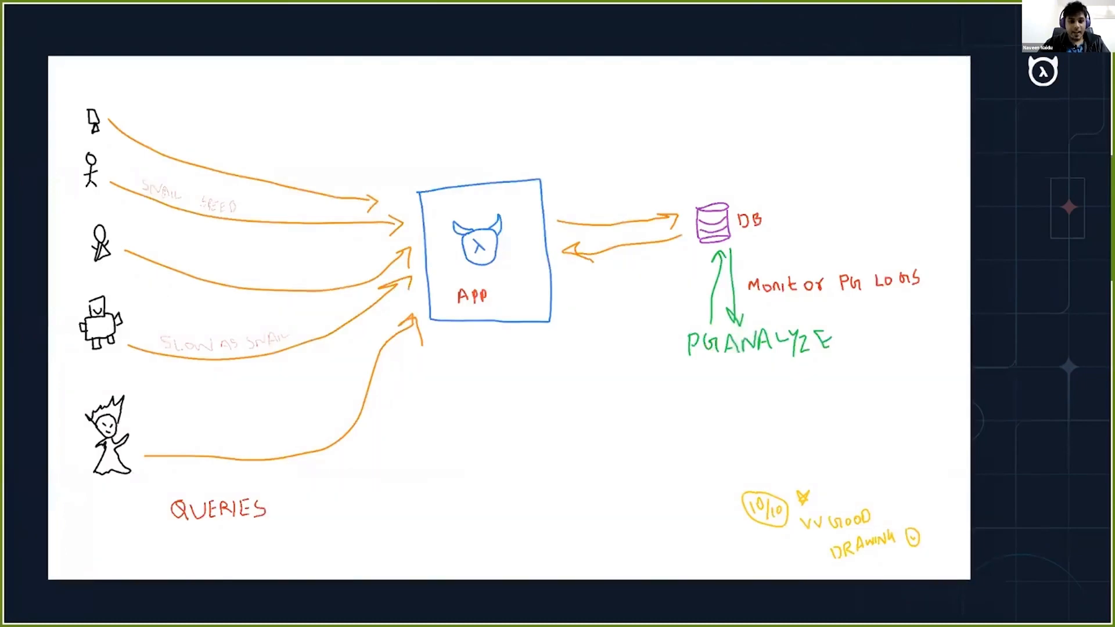
mouse_move(528, 487)
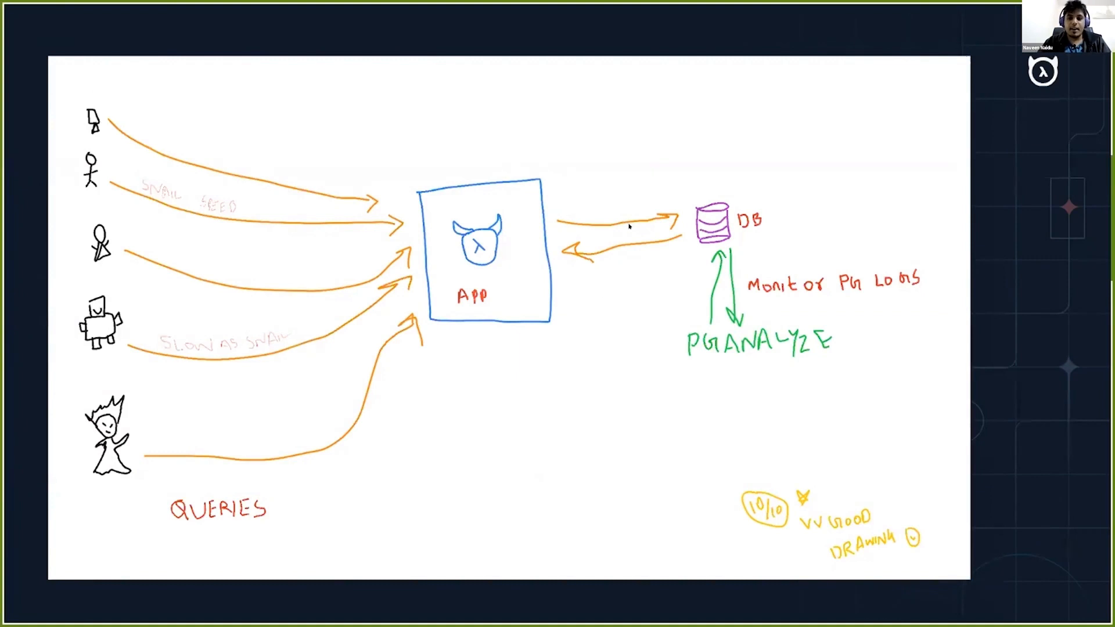
mouse_move(461, 347)
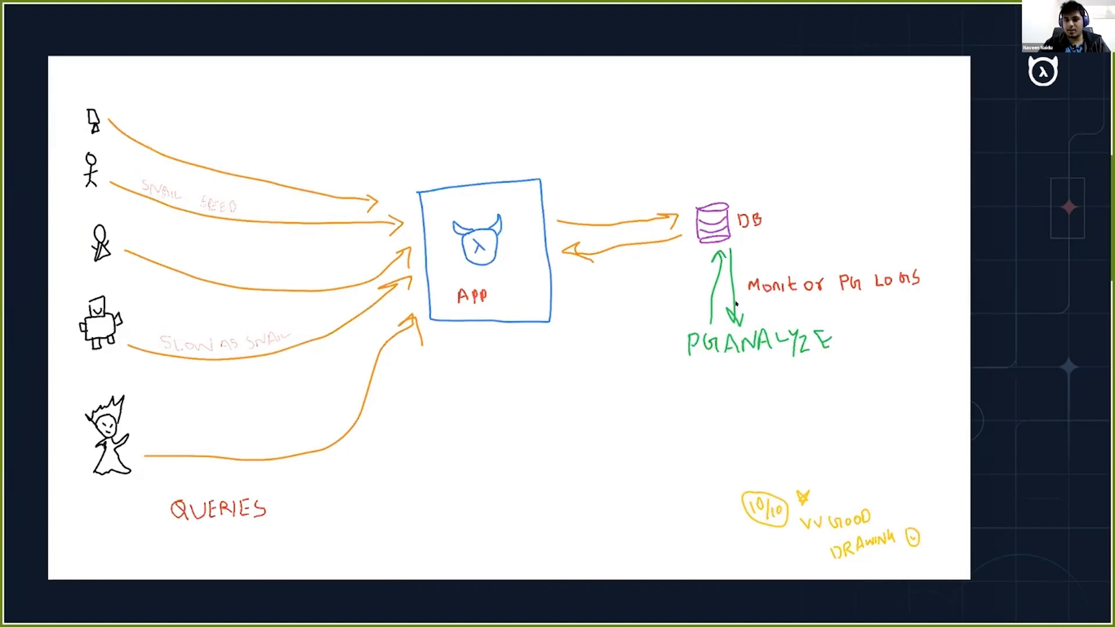
mouse_move(550, 399)
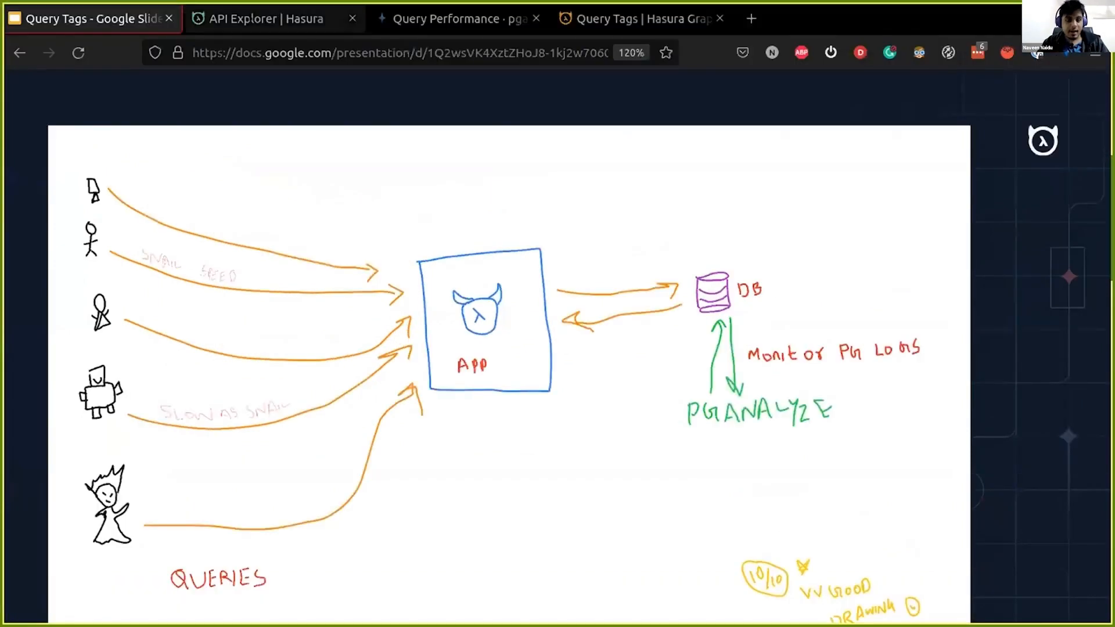
Re-execute MyQuery's get_article_sleep in the API Explorer, returning the Tribit Stormbox article.
left_click(273, 19)
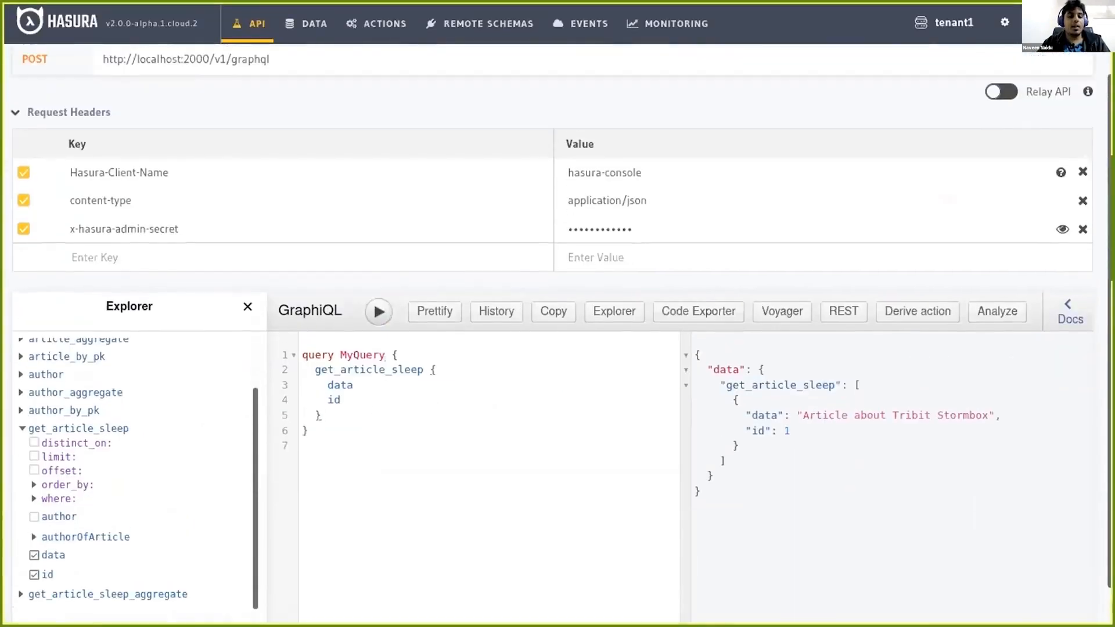
scroll("down", 3)
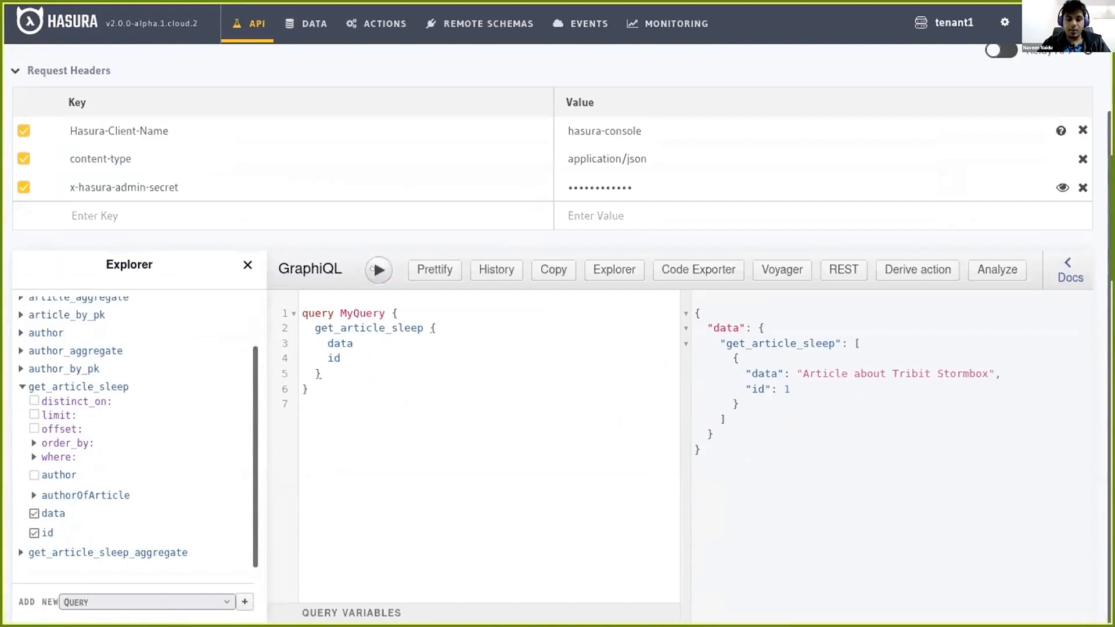
left_click(378, 269)
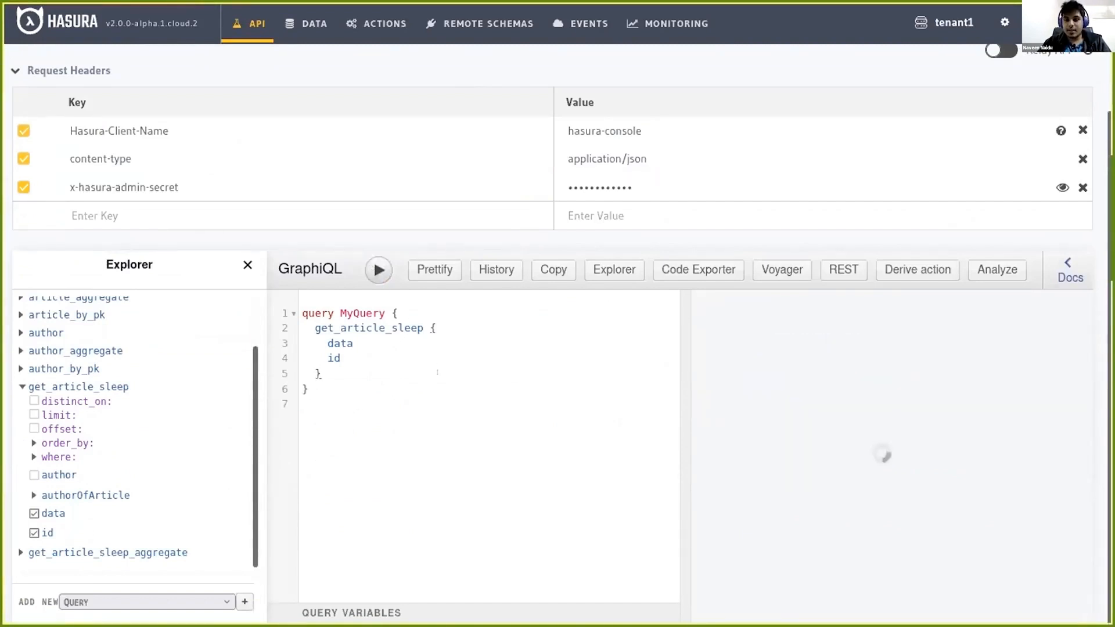
left_click(378, 270)
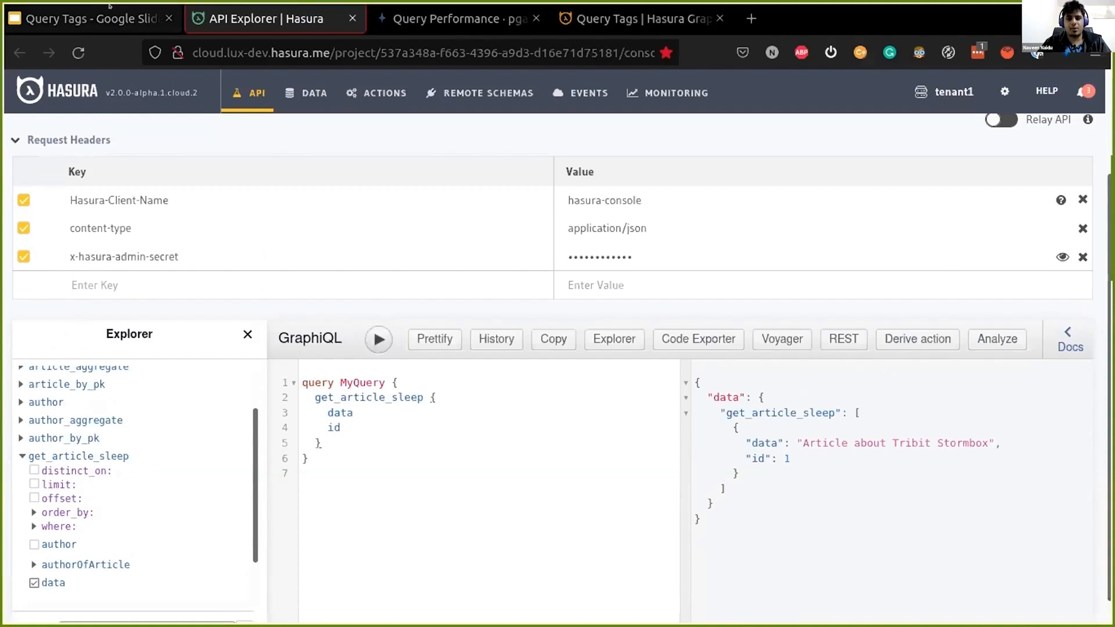
scroll("down", 3)
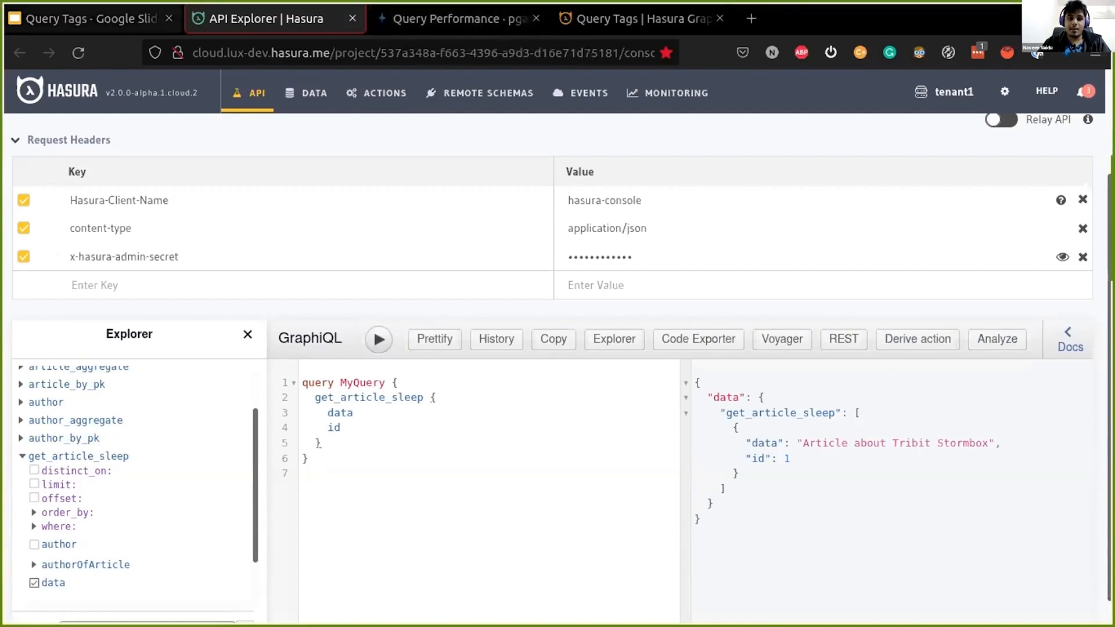
Return to the Query Tags slide deck showing the hand-drawn architecture diagram.
left_click(91, 18)
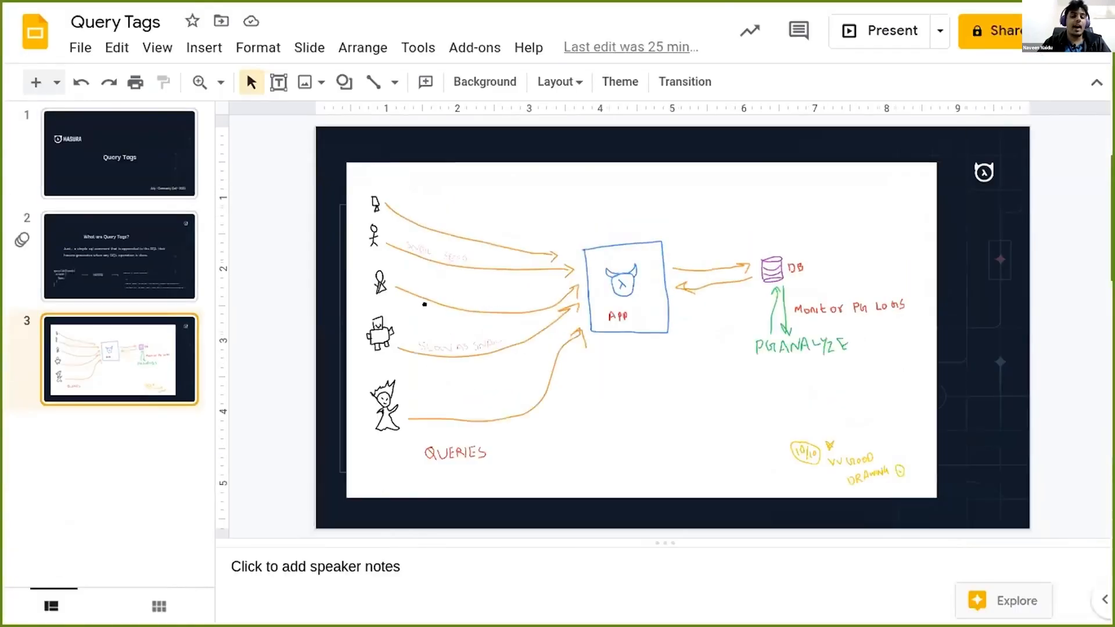
mouse_move(892, 31)
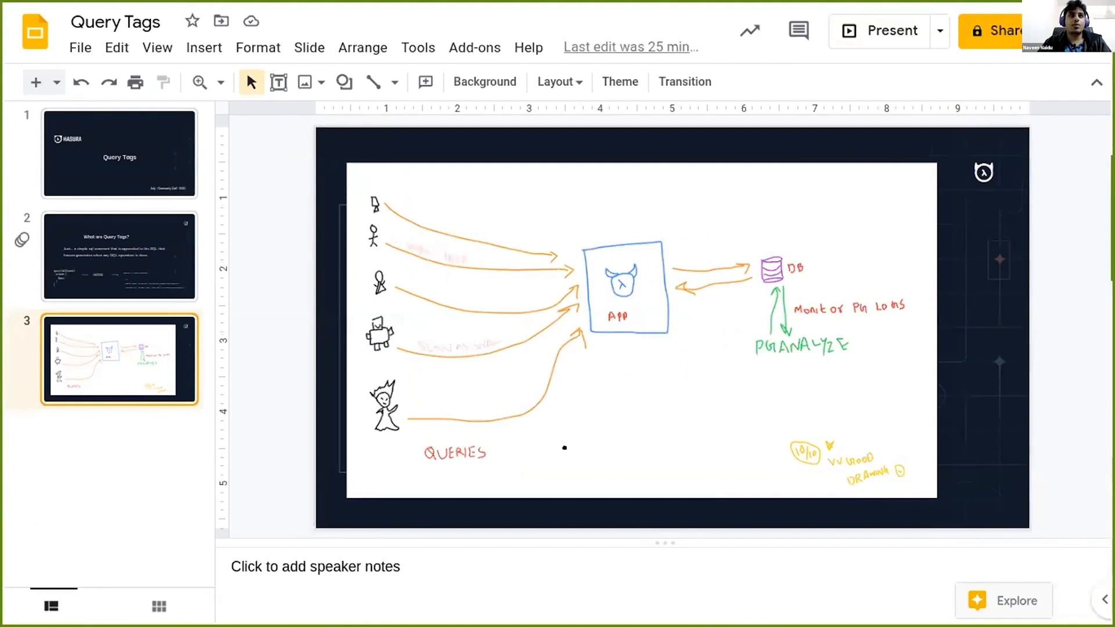
mouse_move(655, 357)
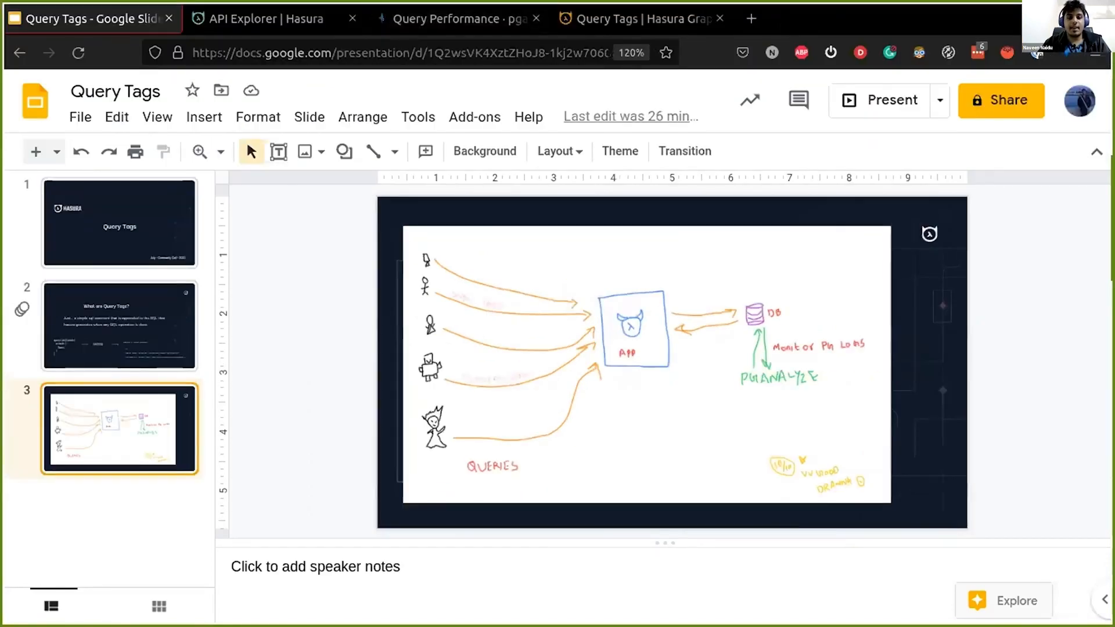
Browse pganalyze's hge_cloud_db query list and open the 8,758.81 ms get_article_sleep SELECT.
left_click(460, 19)
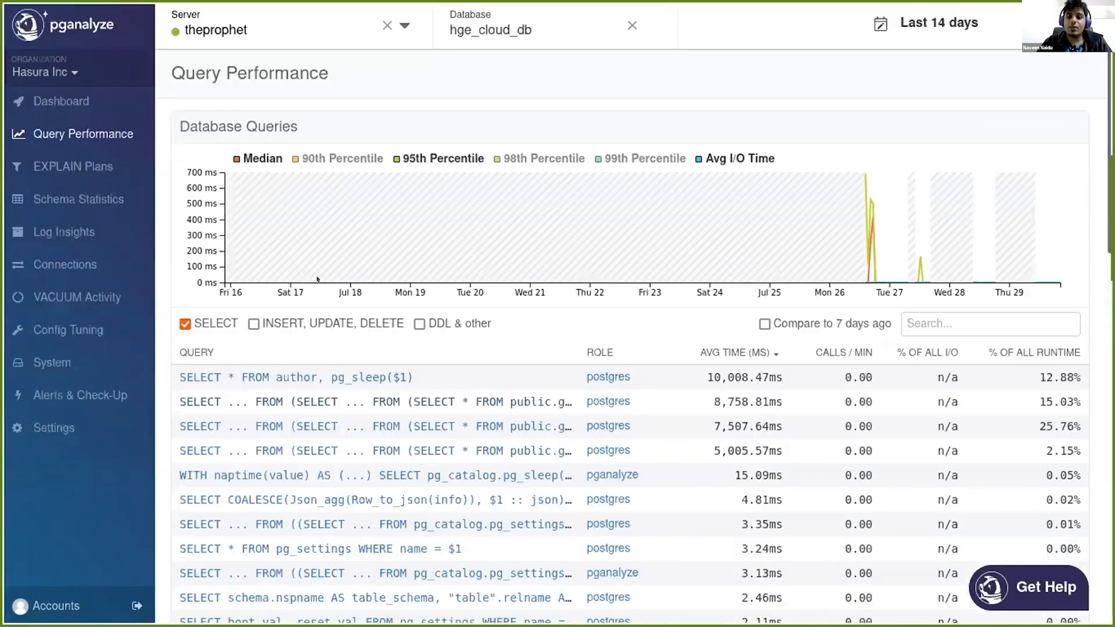
scroll("down", 3)
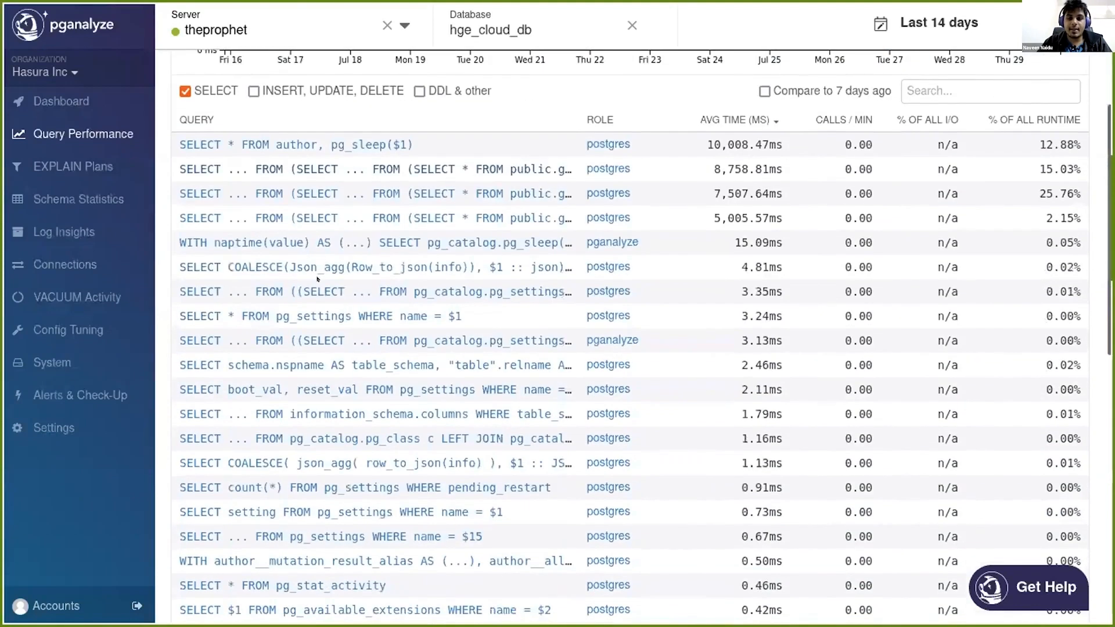
scroll("up", 3)
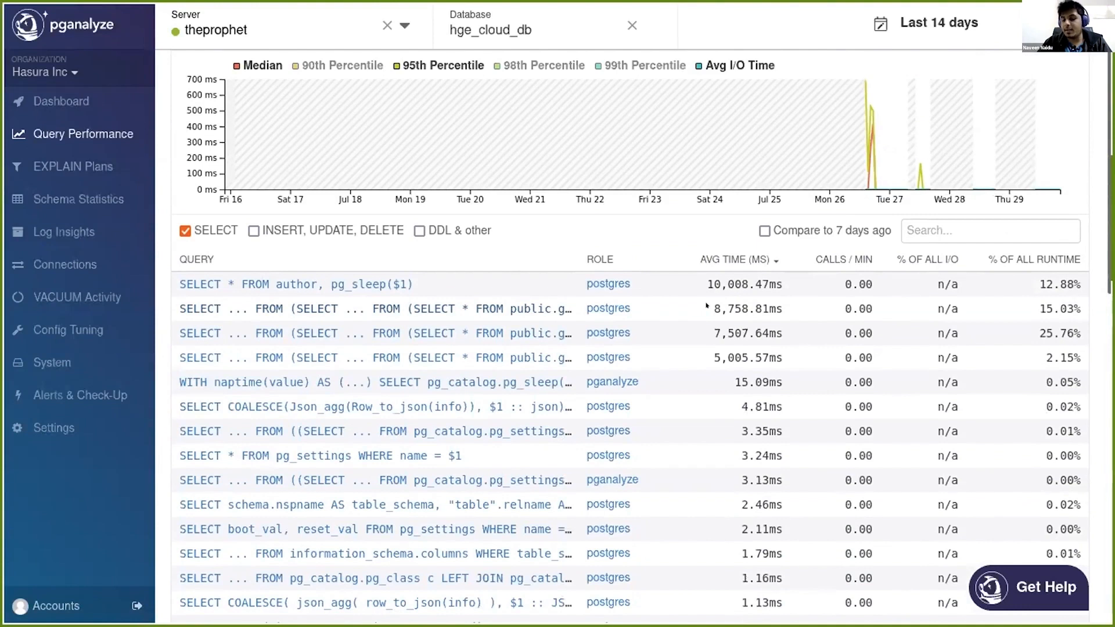
left_click(372, 601)
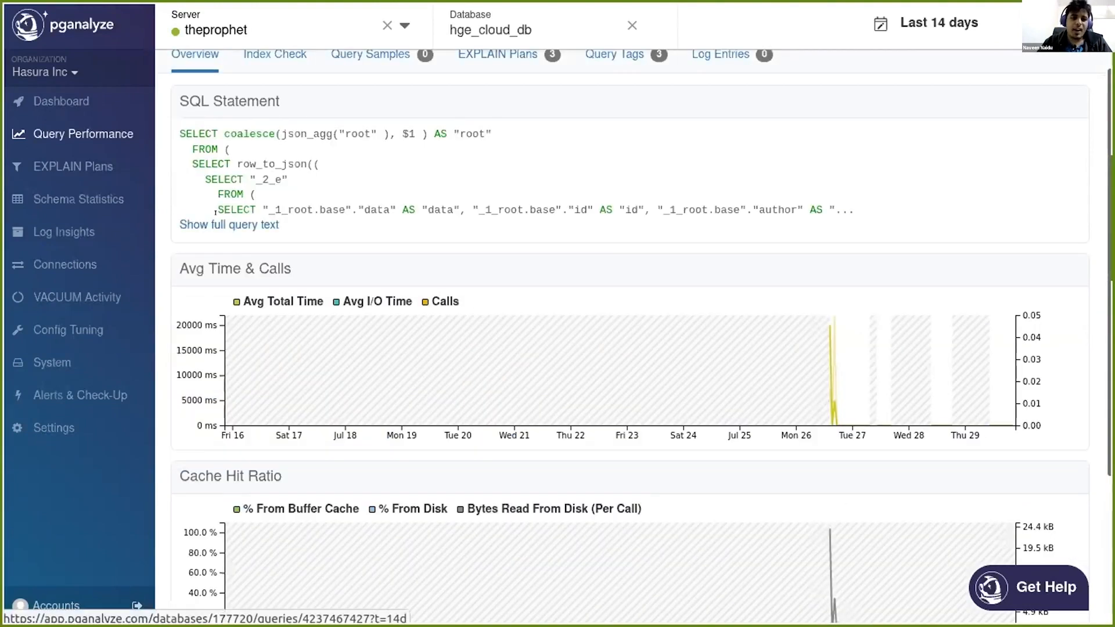
Expand the full SQL text and select its request_id and operation_name tag comment.
left_click(228, 224)
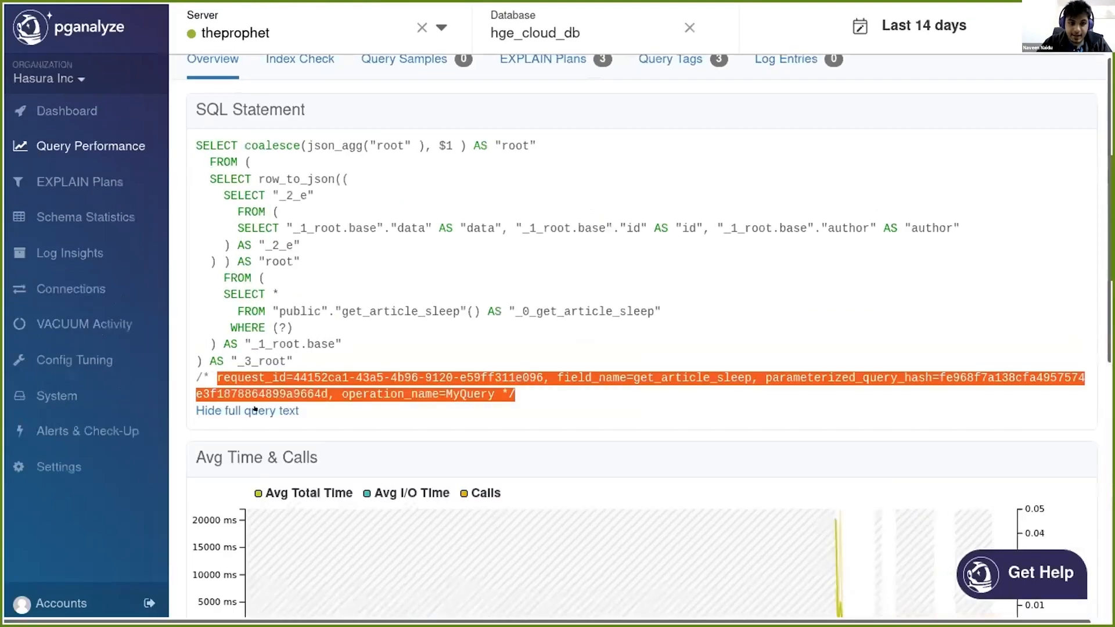
left_click(540, 377)
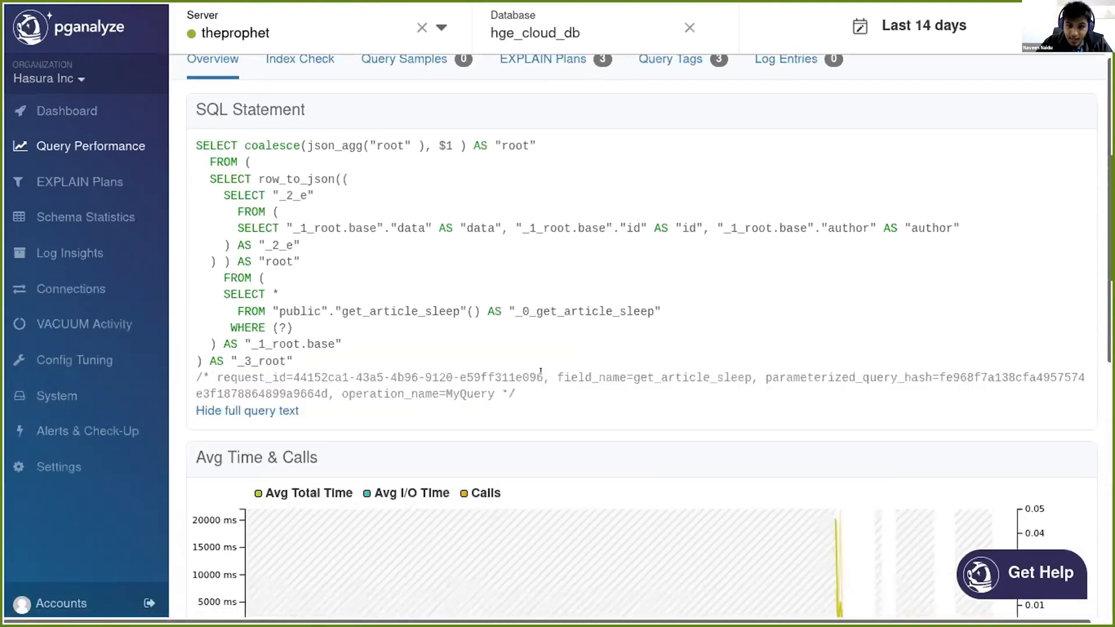
double_click(597, 377)
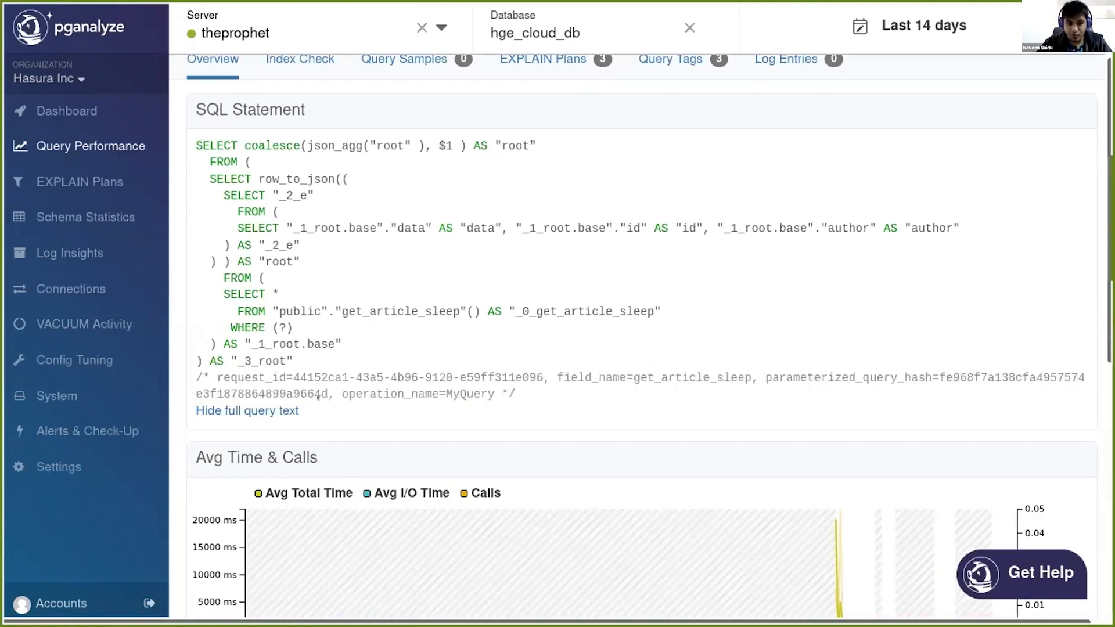
mouse_move(682, 59)
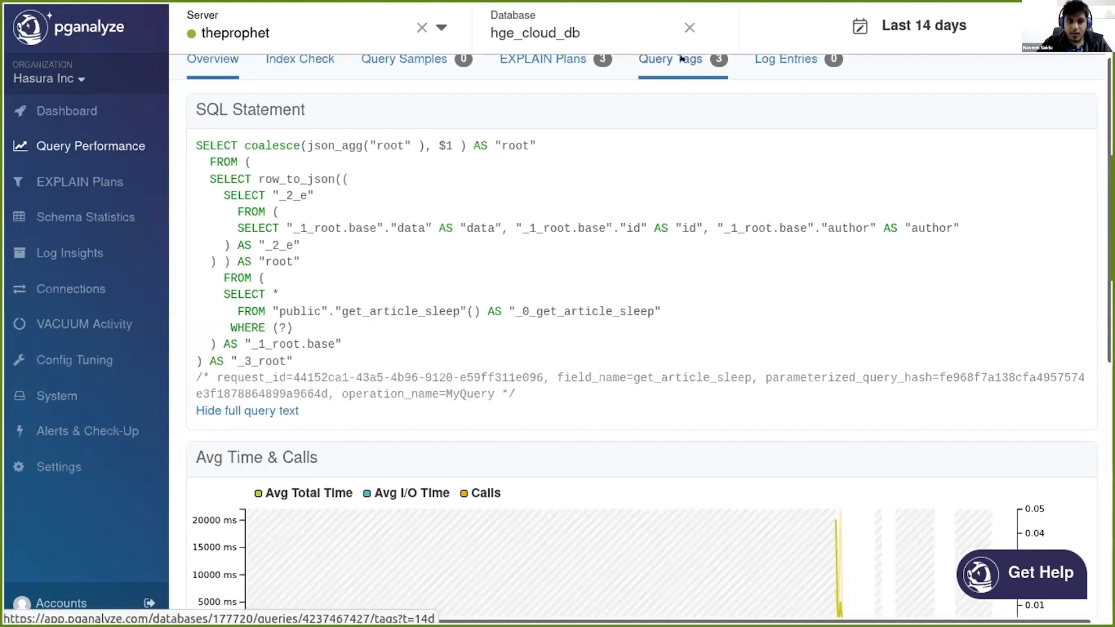
Open the Query Tags breakdown and highlight the field_name and parameterized_query_hash values.
left_click(671, 59)
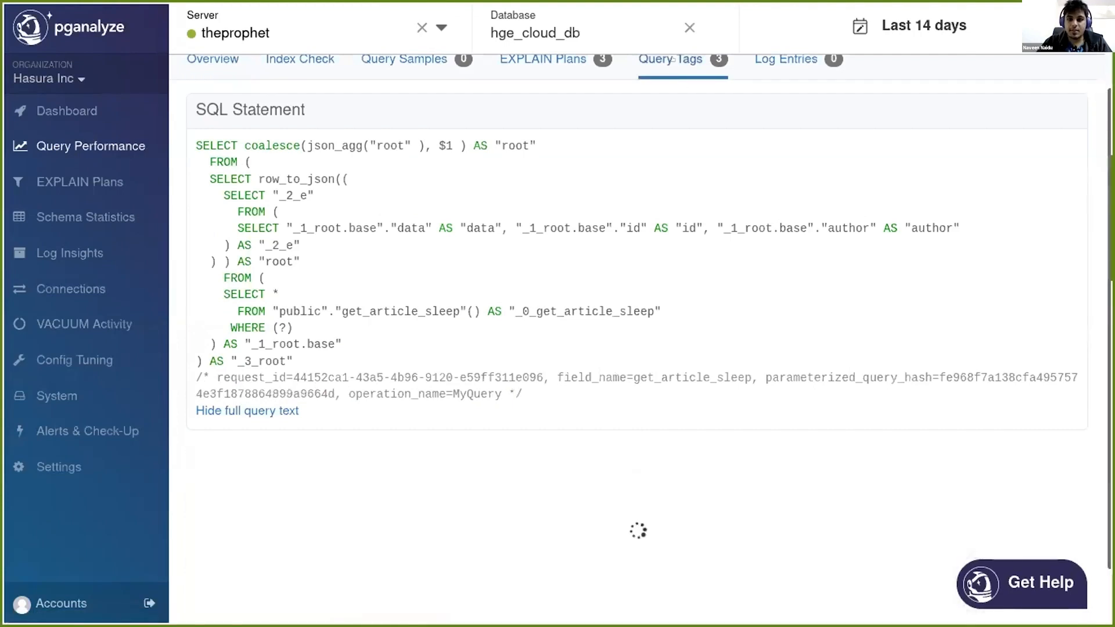
scroll("down", 3)
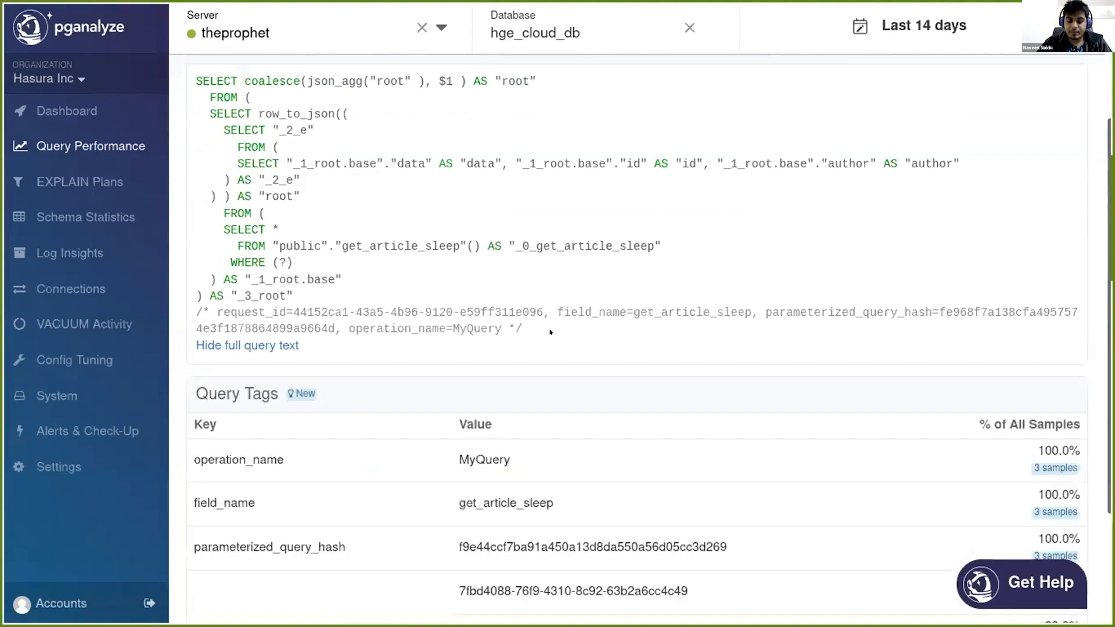
scroll("down", 3)
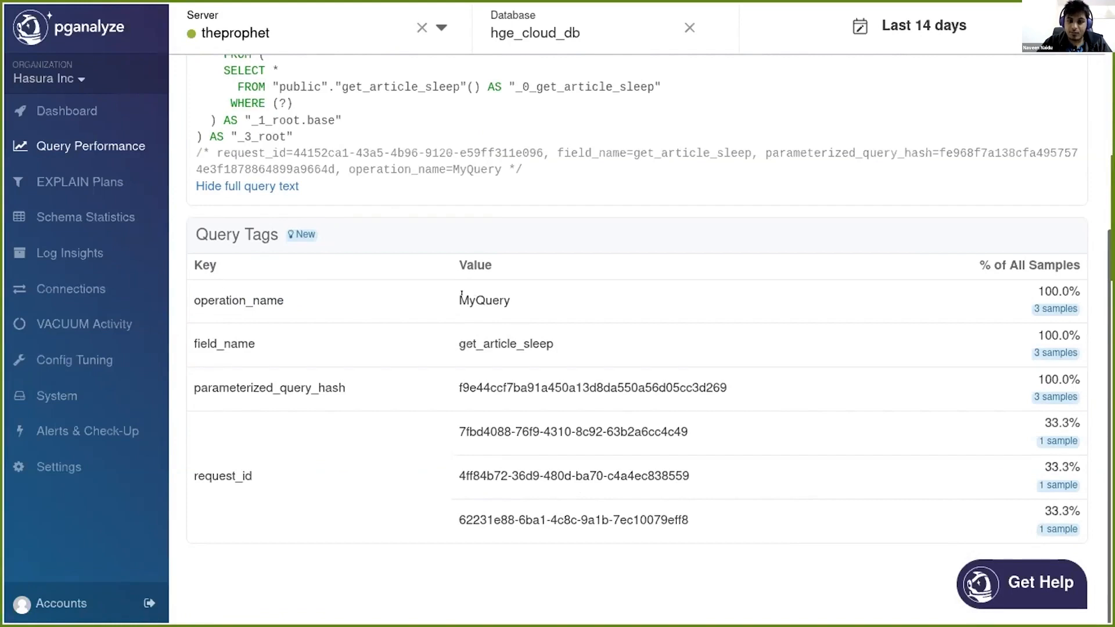
double_click(530, 344)
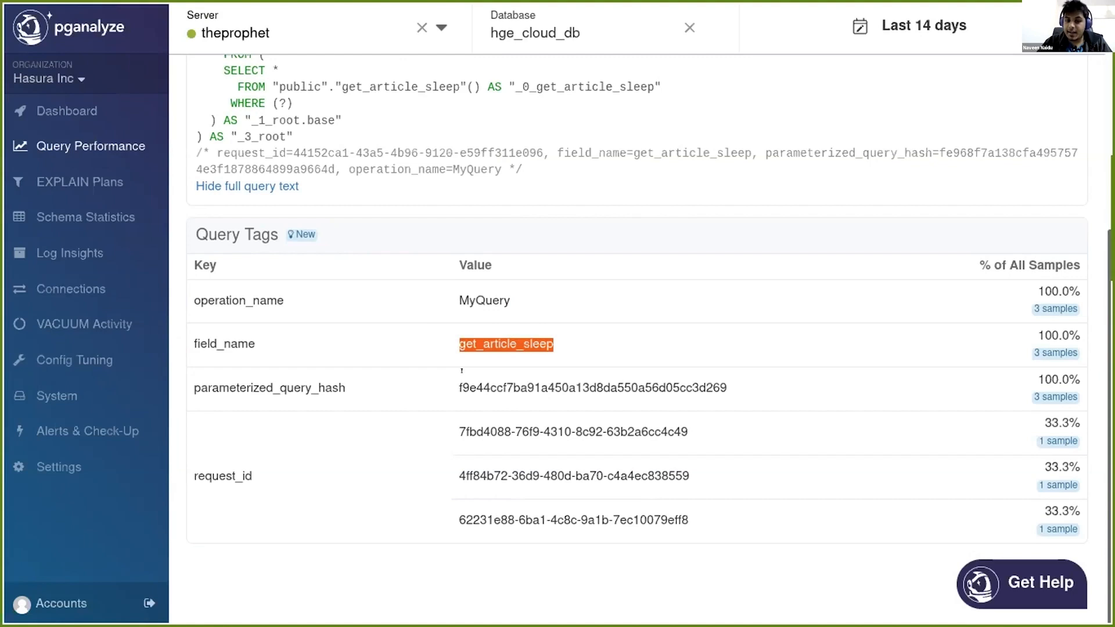
double_click(592, 387)
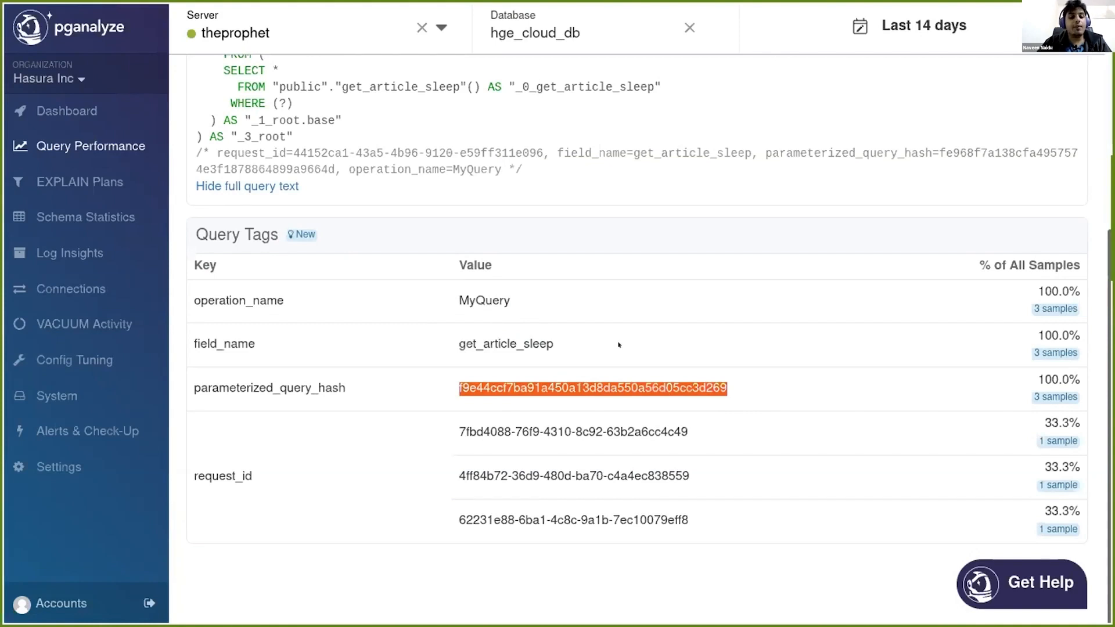
mouse_move(475, 187)
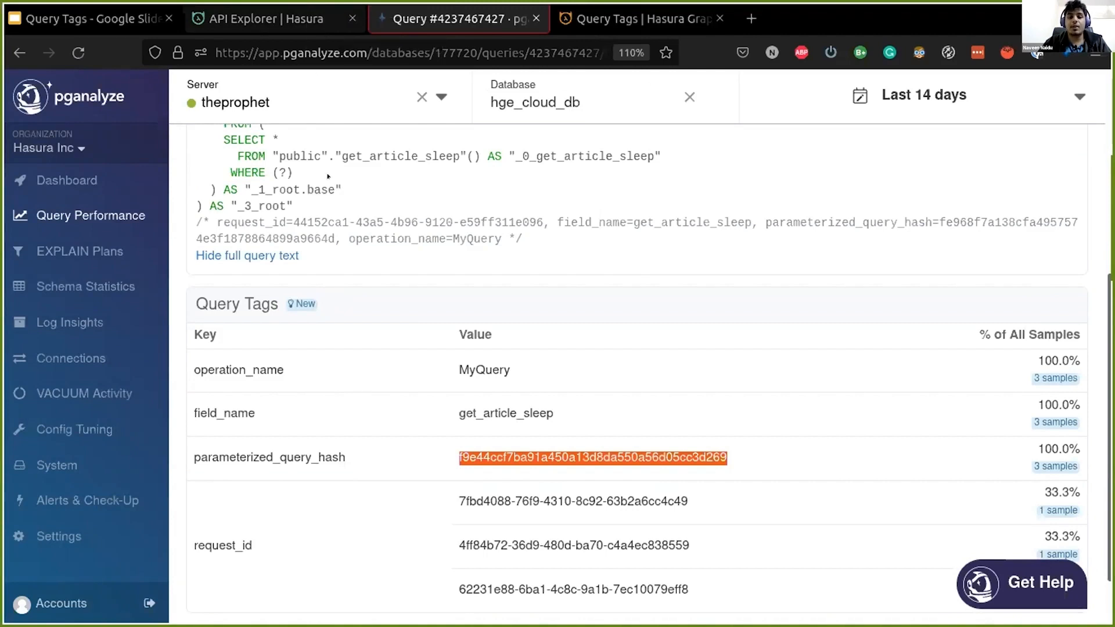
scroll("up", 3)
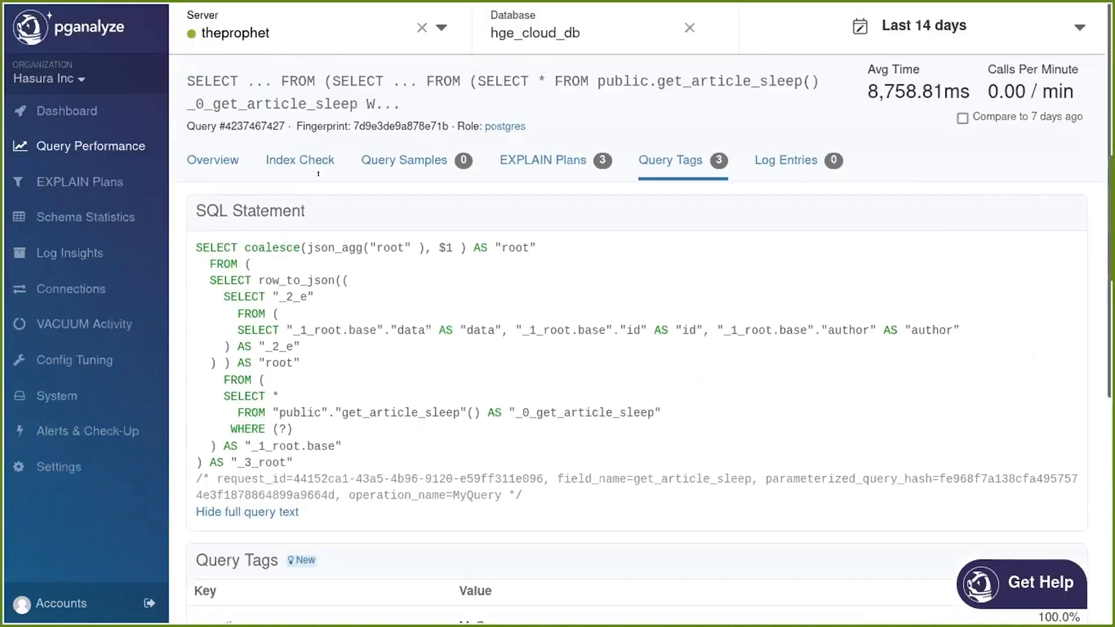
Revisit the get_article_sleep query and its result in the Hasura API Explorer.
left_click(260, 19)
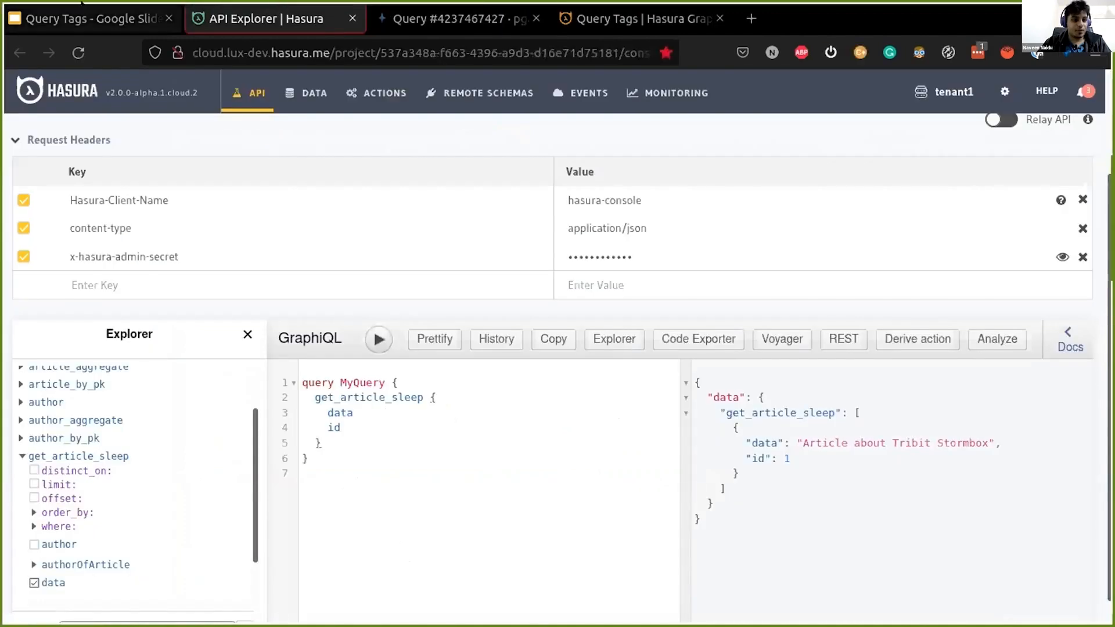
scroll("down", 3)
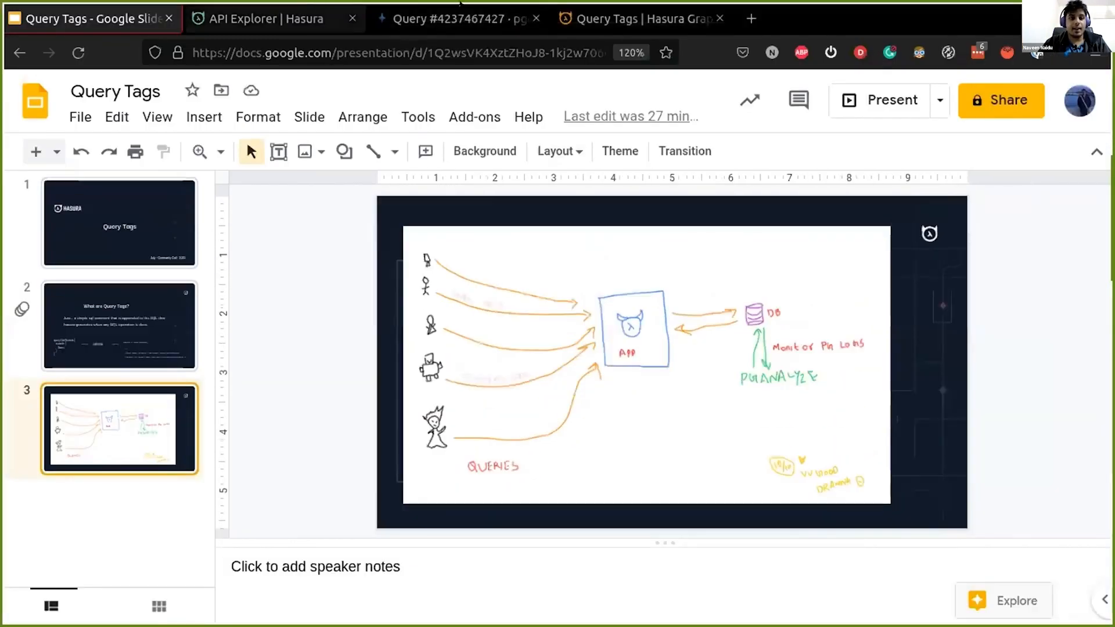
Show the Hasura Docs Query Tags page, scrolled to Example Metadata Specification.
left_click(639, 19)
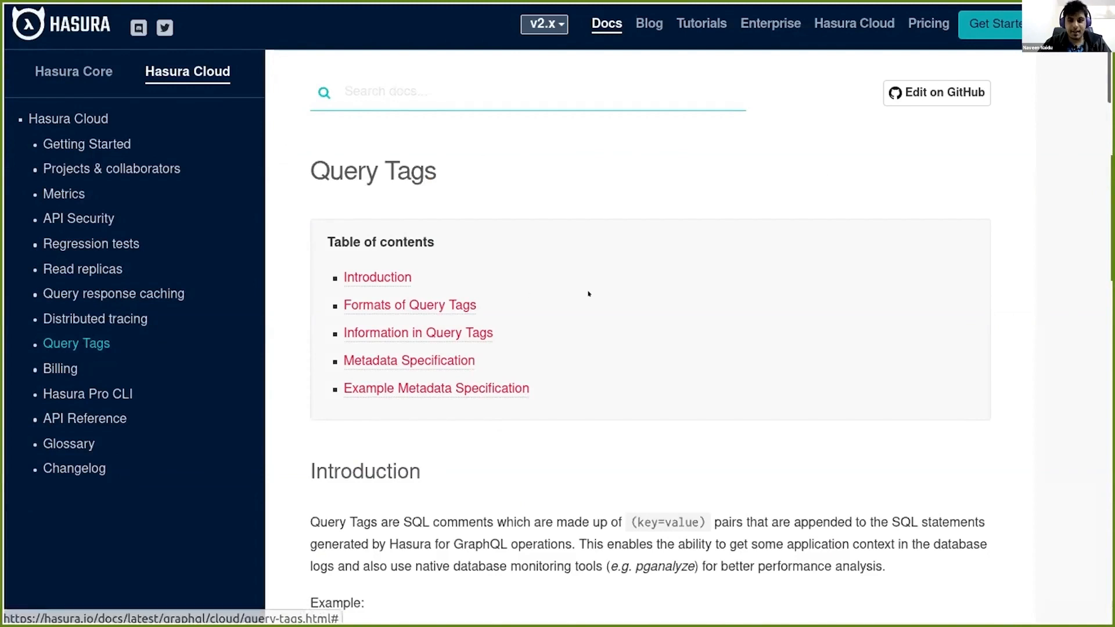
scroll("down", 3)
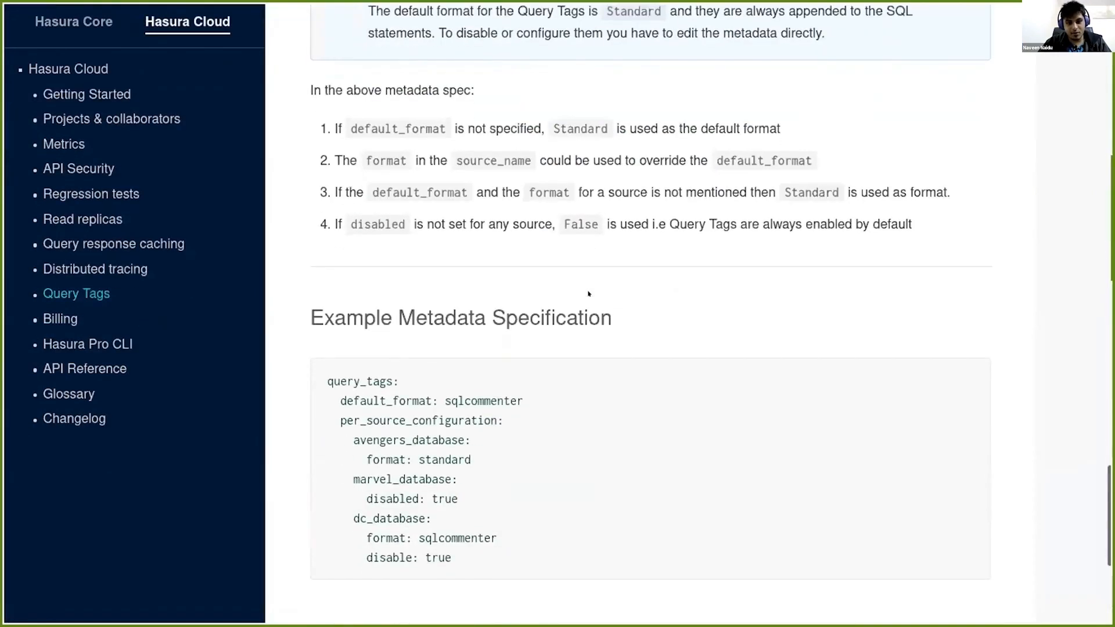